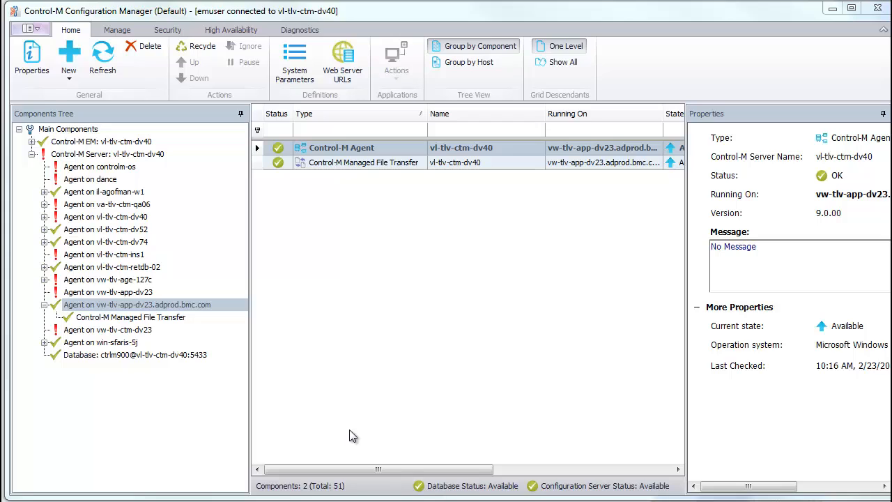
Open File Transfer Server settings from the Control-M Managed File Transfer row's context menu.
click(363, 162)
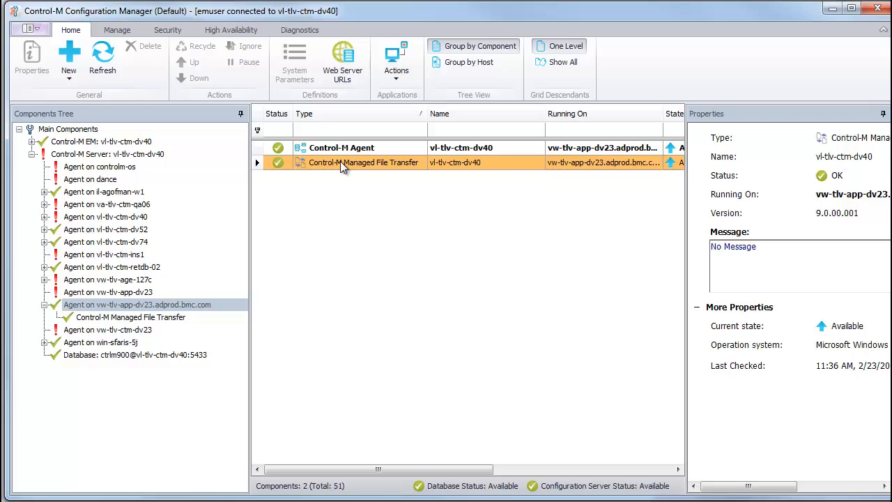
right_click(363, 162)
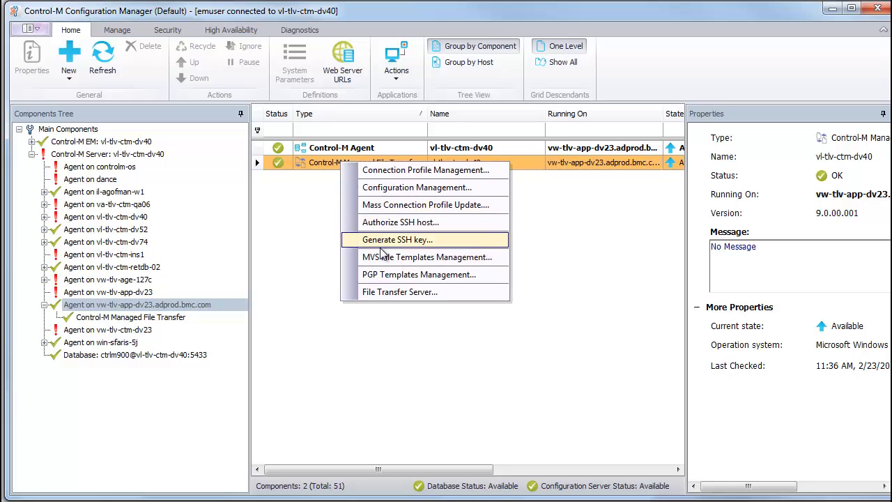
click(399, 291)
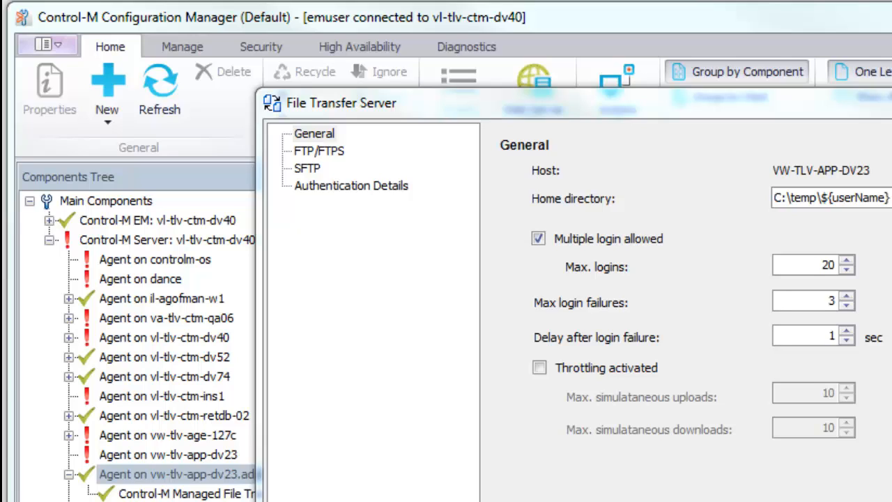
click(314, 133)
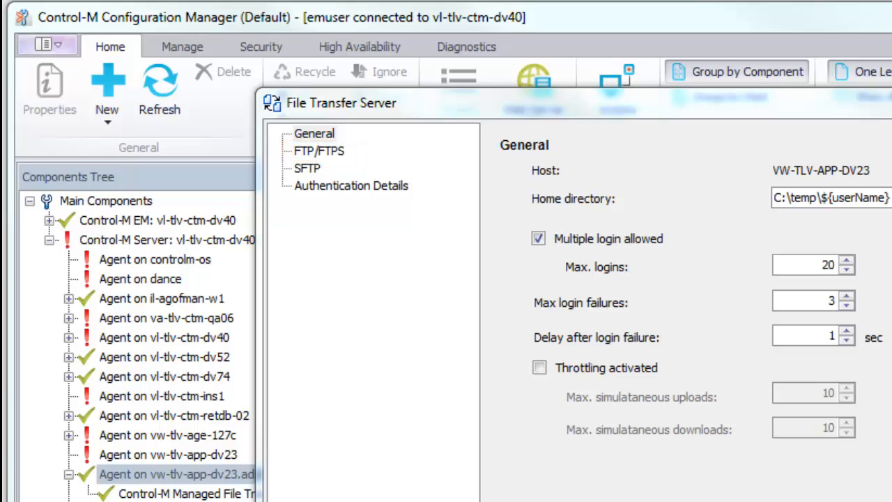
click(350, 186)
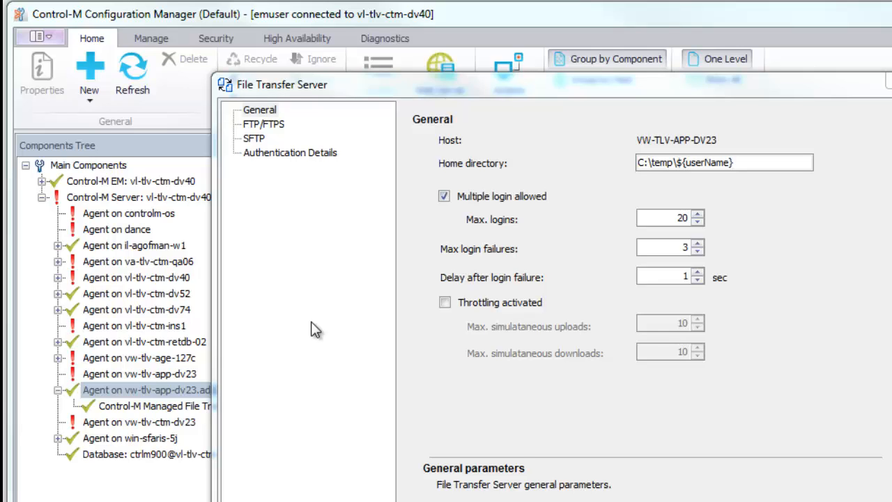
mouse_move(272, 132)
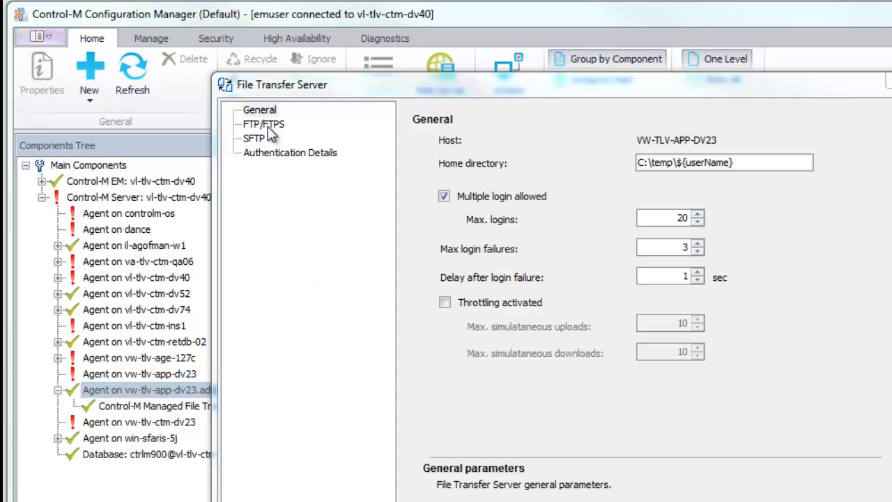
Show the FTP/FTPS page: enabled on port 1221 with Windows local user authentication.
click(263, 124)
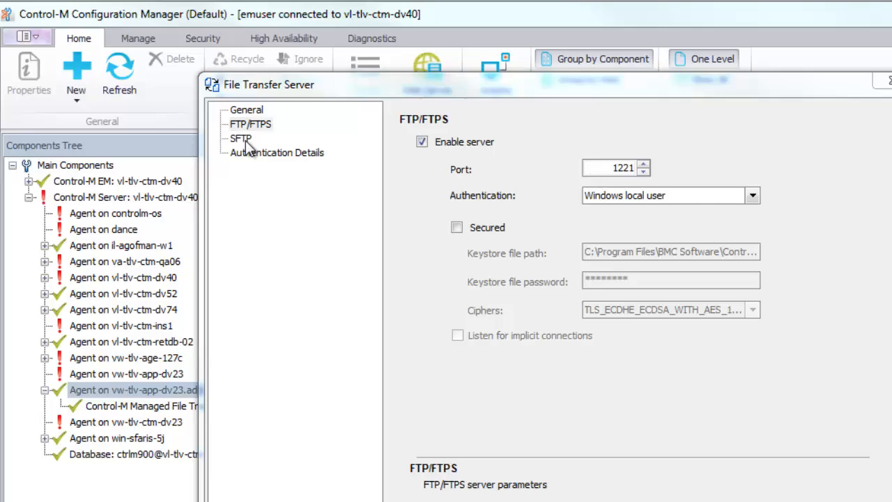
Show the SFTP page: enabled on port 1222 with Windows local user authentication.
click(240, 138)
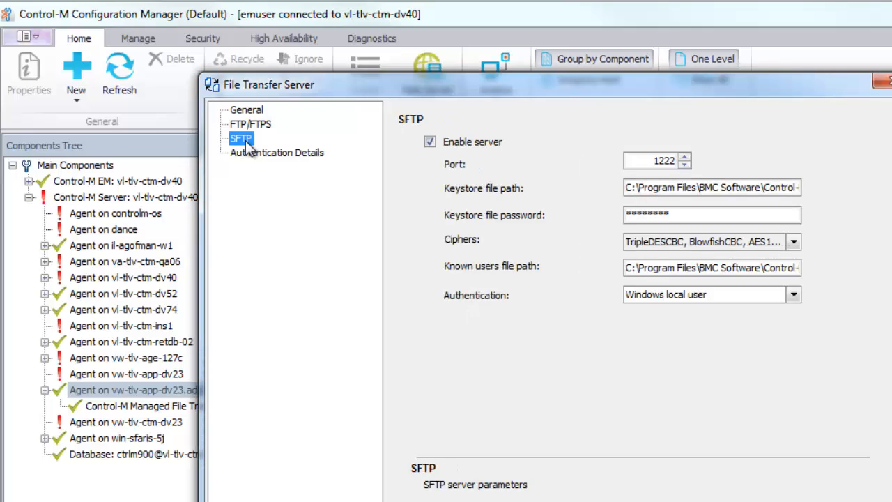
mouse_move(246, 206)
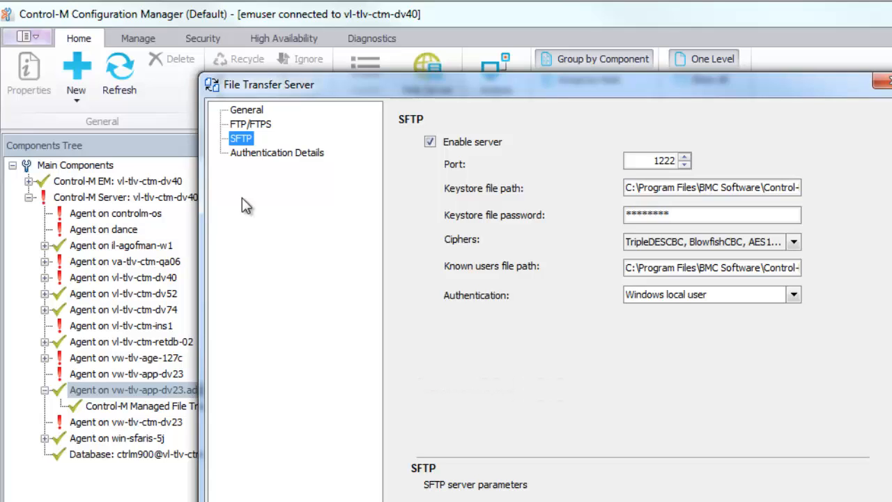
mouse_move(249, 157)
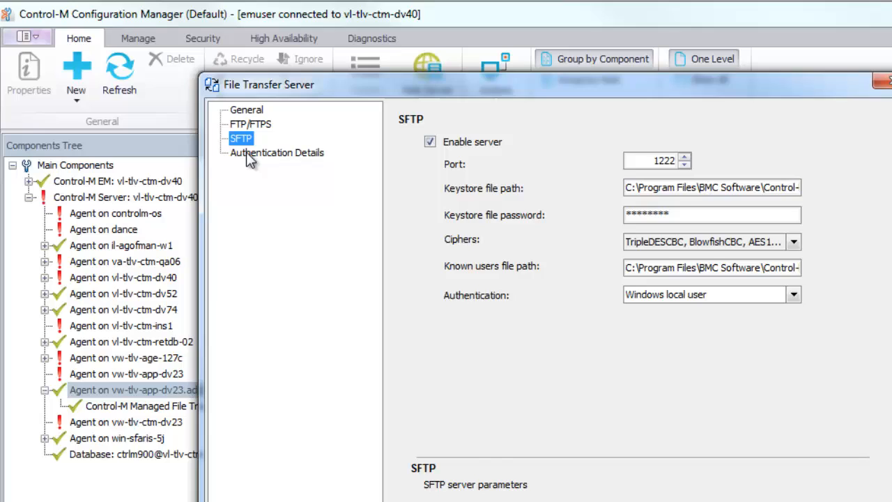
View Authentication Details and start a connection profile wizard with two-endpoint transfer.
click(277, 152)
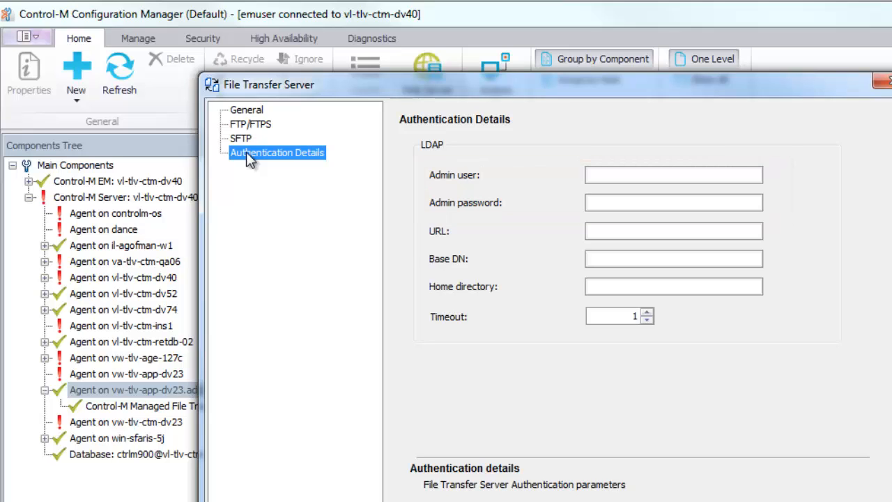
click(673, 231)
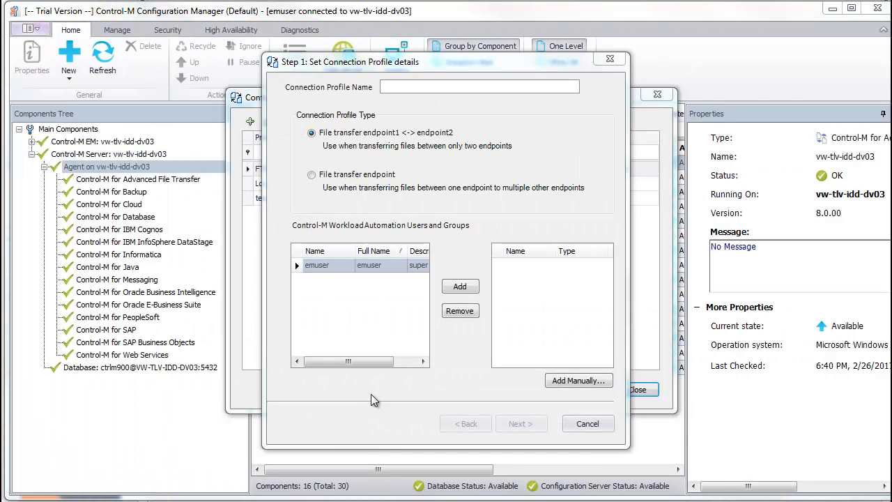
Name the profile FTS1, select File transfer endpoint, and add the listed user.
click(480, 86)
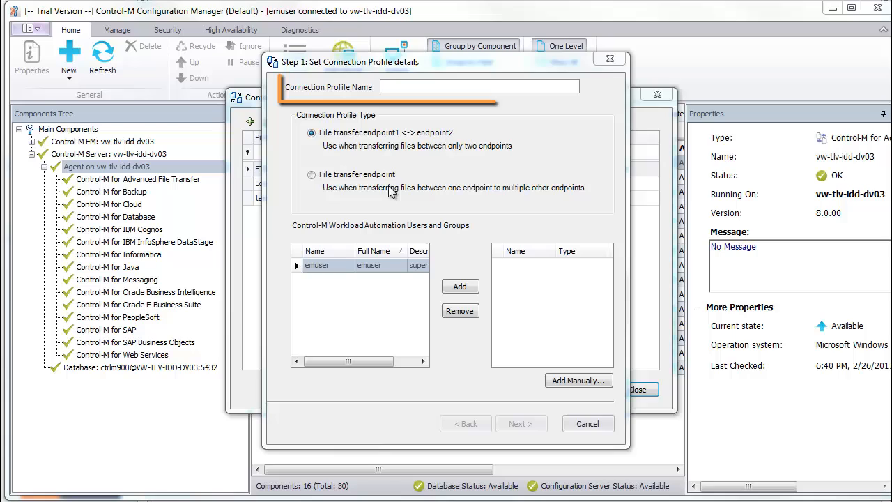
text(FTS1)
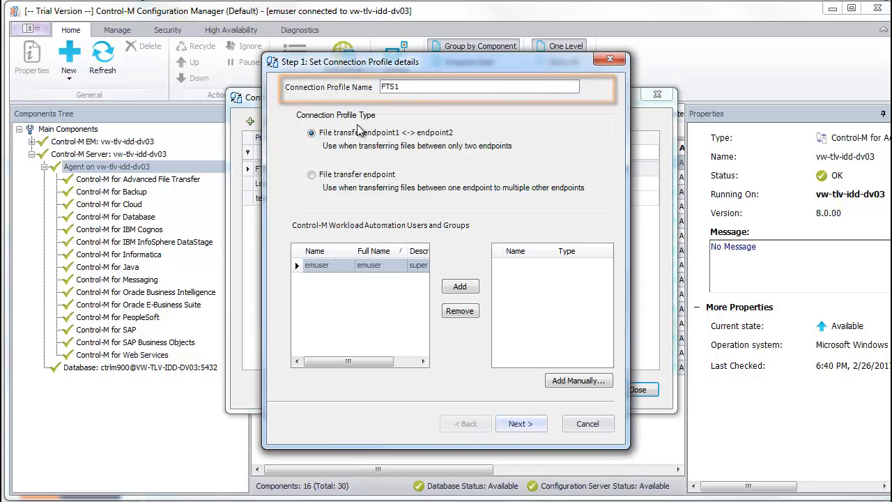
click(311, 175)
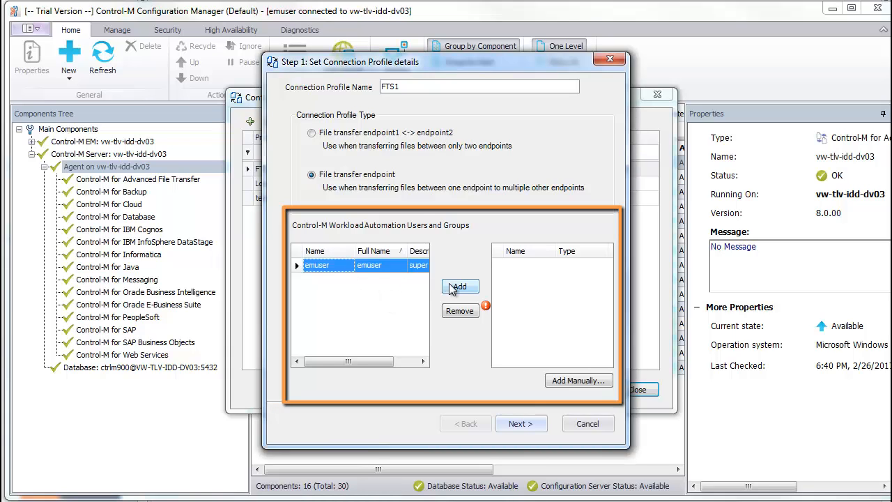
click(521, 423)
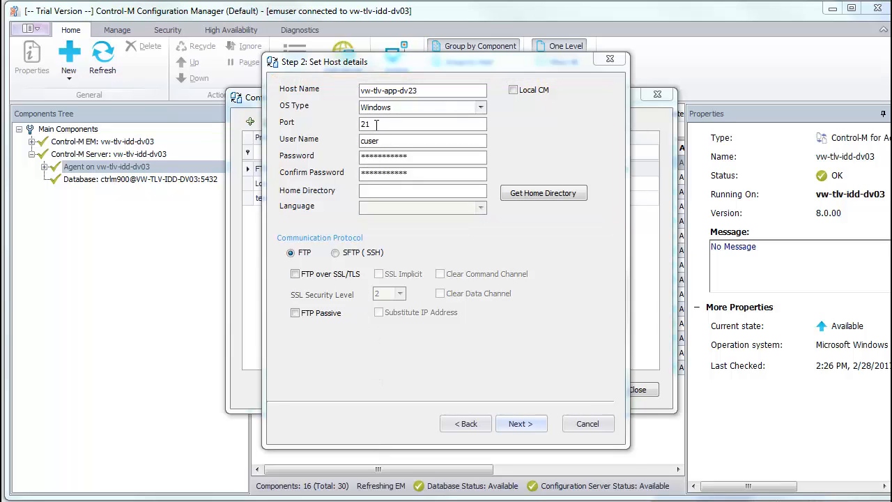
Set the FTS1 port to 1221 and fetch the host's home directory.
text(1221)
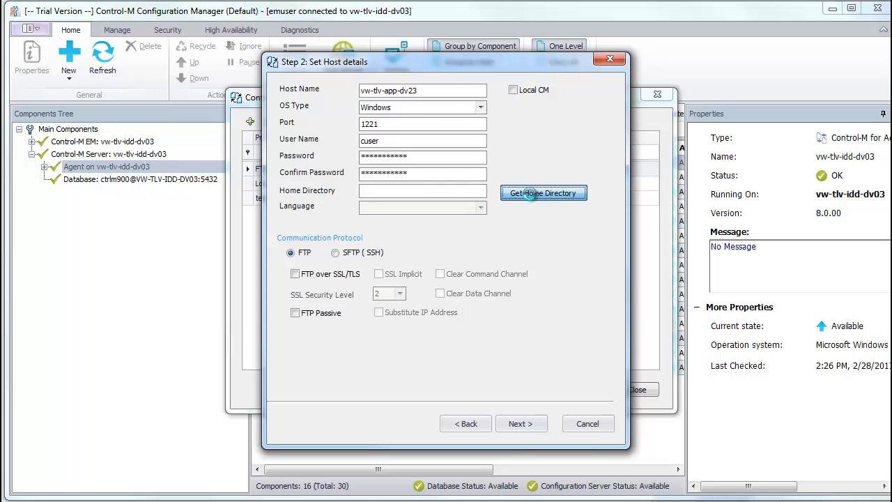
click(543, 193)
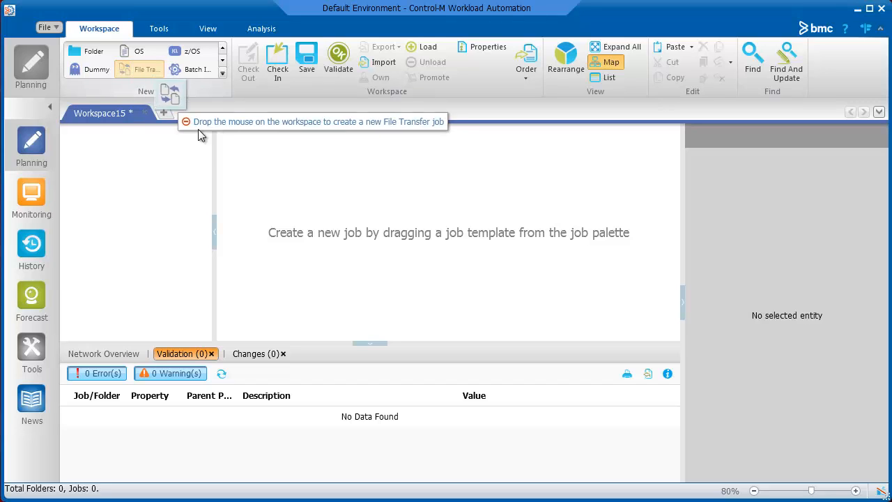
Add a File Transfer job to the workspace and browse its connection profiles.
drag(146, 69, 290, 205)
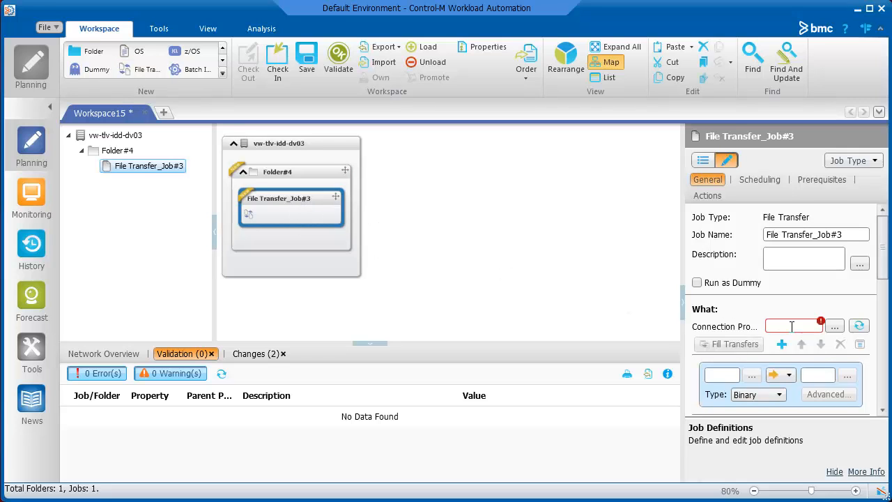
click(835, 326)
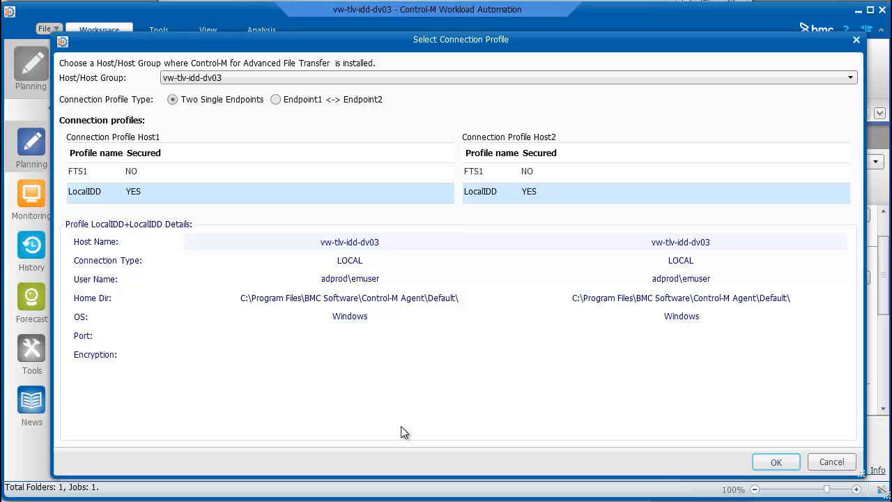
mouse_move(466, 226)
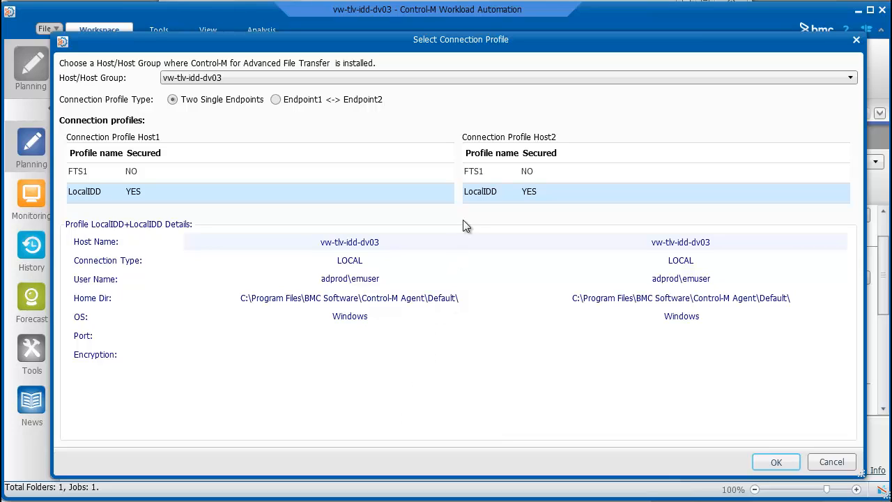
Use LocalIDD for Host1 and FTS1 for Host2.
click(474, 171)
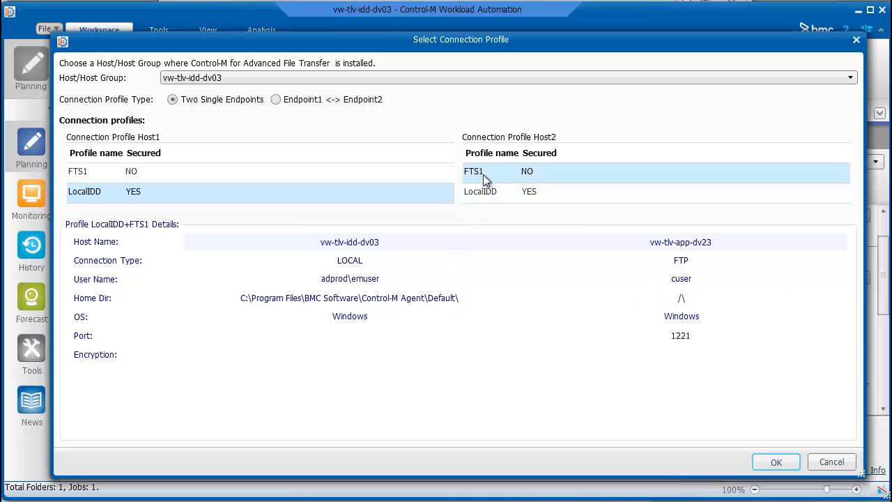
click(776, 461)
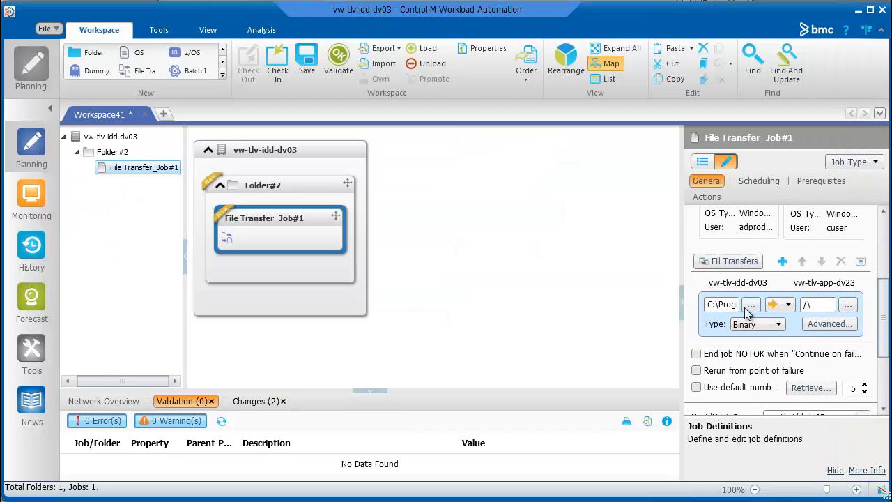
Pick a.txt.txt from the Control-M Agent folder as the source file.
click(752, 305)
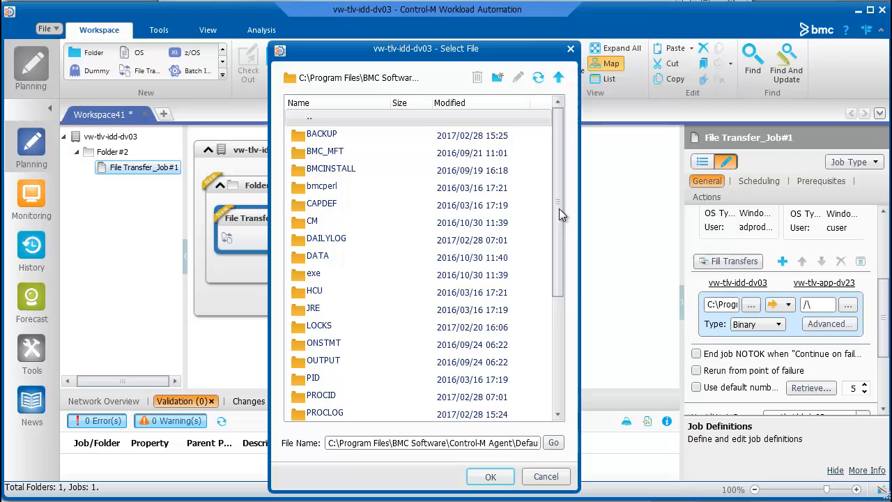
scroll(down, 3)
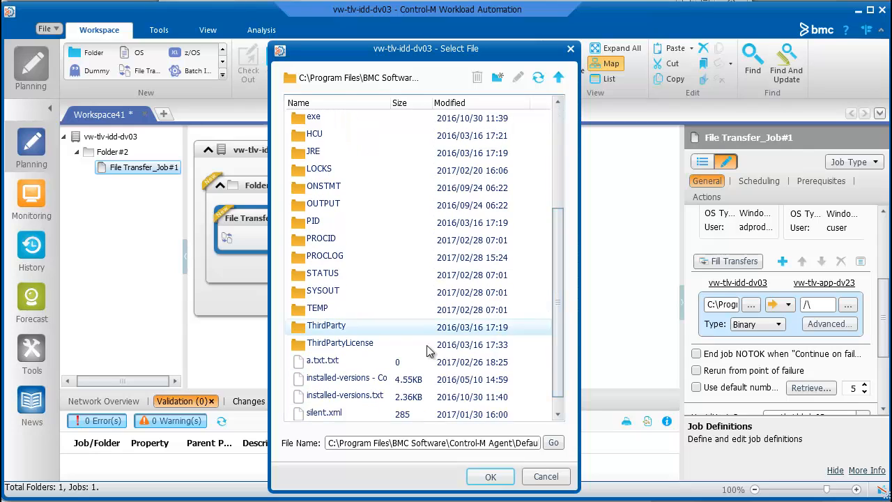
click(323, 362)
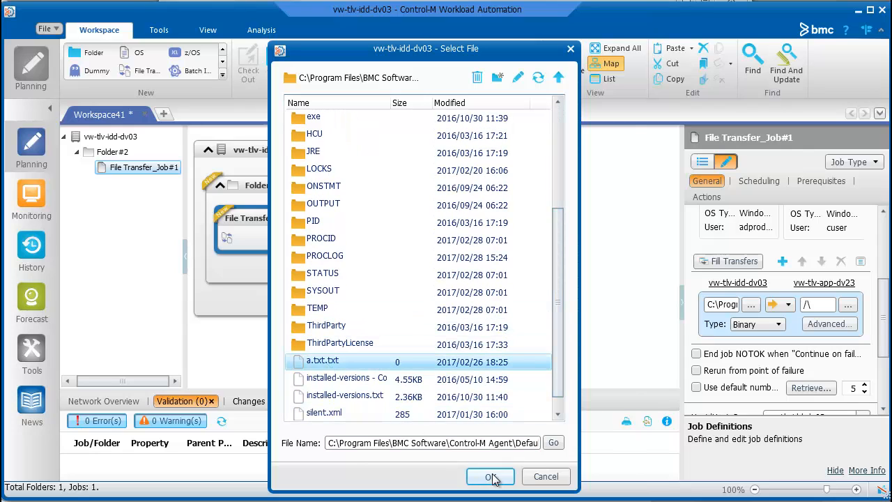
click(490, 476)
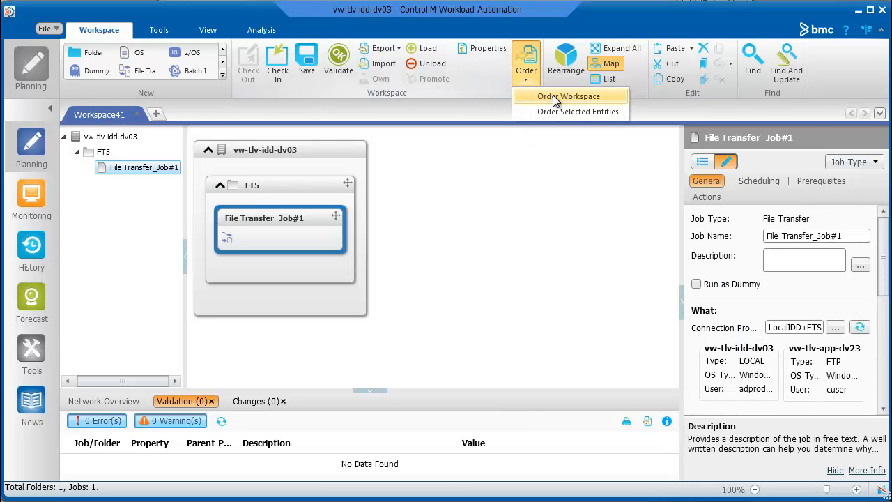
Order the workspace to run the FT5 file transfer job.
click(568, 96)
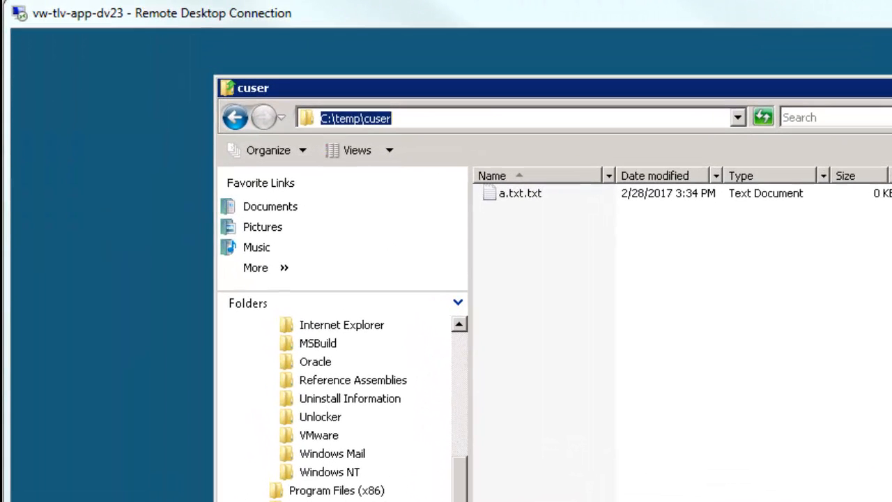
Highlight the C:\temp\cuser path in the remote Explorer address bar to confirm a.txt.txt arrived.
click(387, 117)
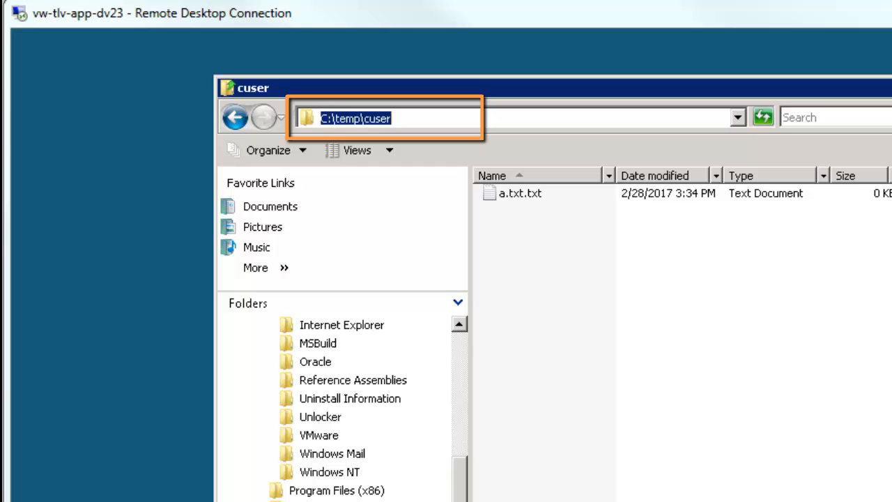